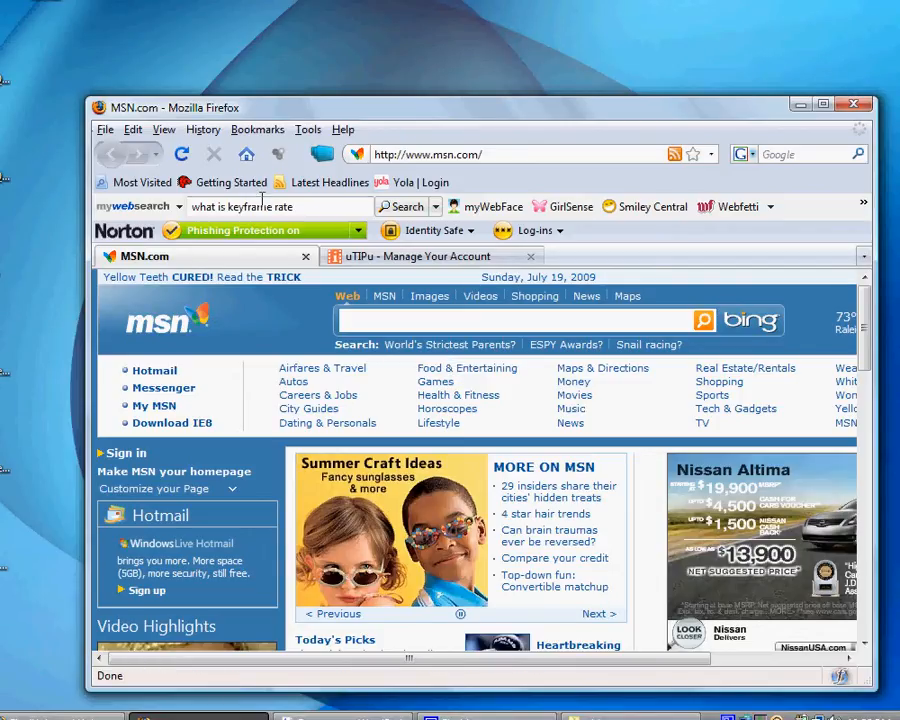
# Bring up Firefox's Options window from the Tools menu, landing on Privacy settings.
pyautogui.click(308, 128)
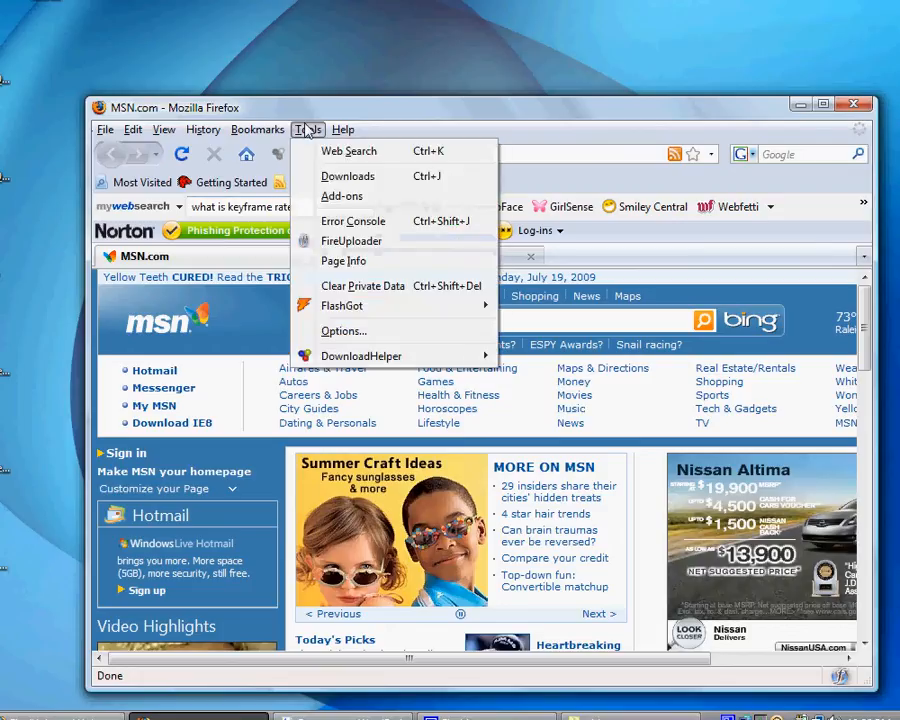
pyautogui.moveTo(340, 304)
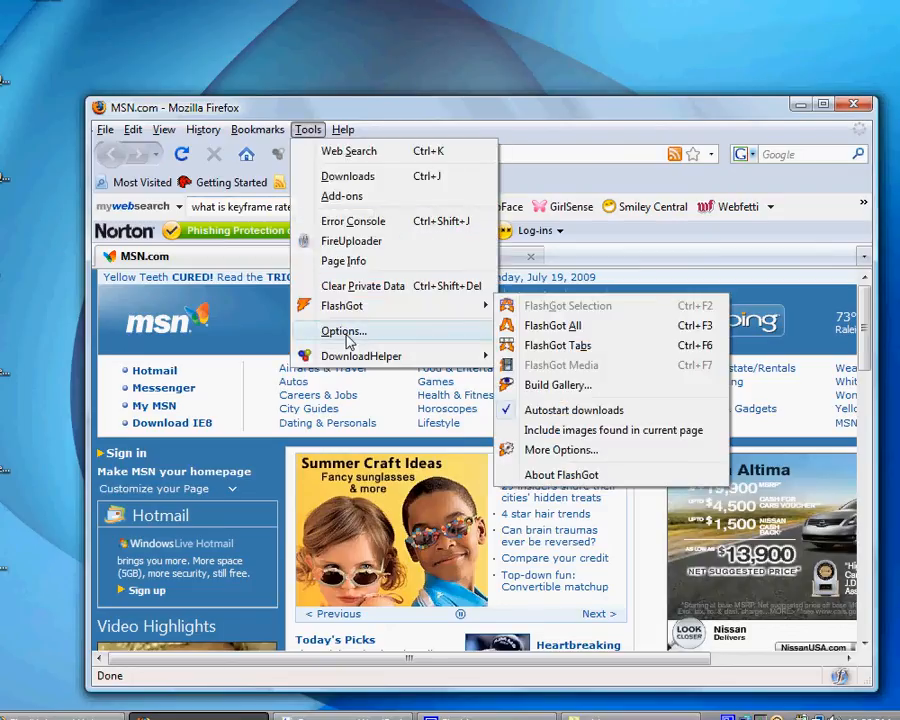
pyautogui.click(344, 332)
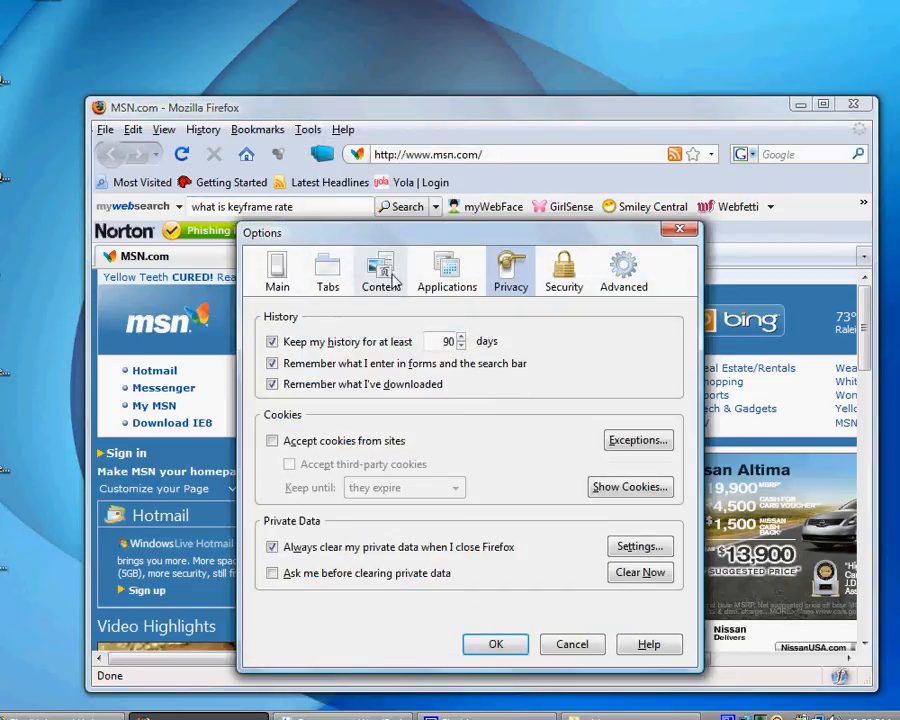
# Visit the Applications settings, then return to Privacy where site and third-party cookies get accepted until they expire.
pyautogui.click(446, 268)
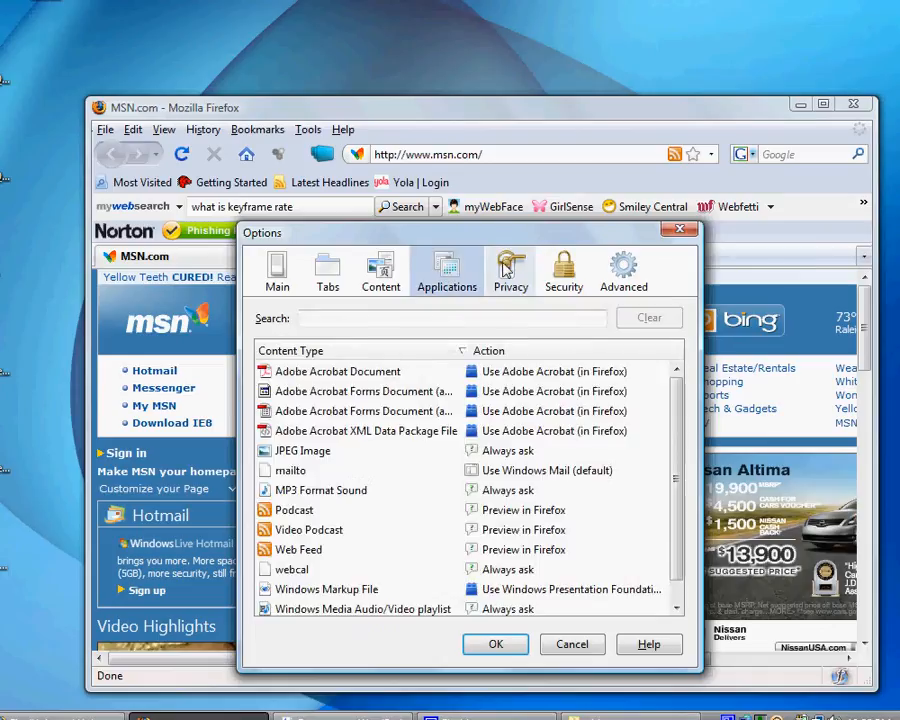
pyautogui.click(510, 270)
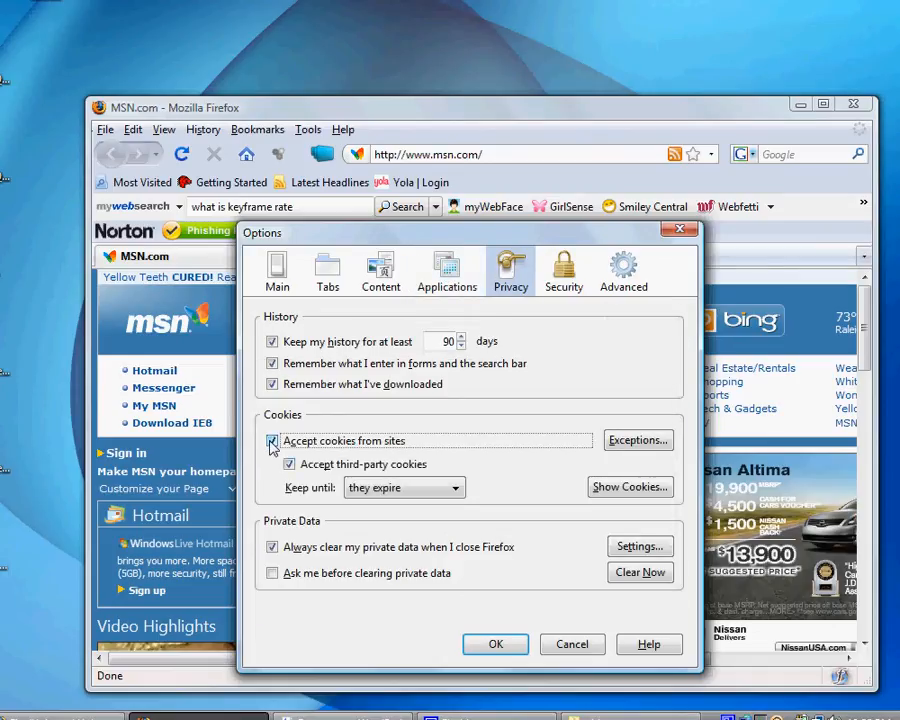
pyautogui.moveTo(374, 488)
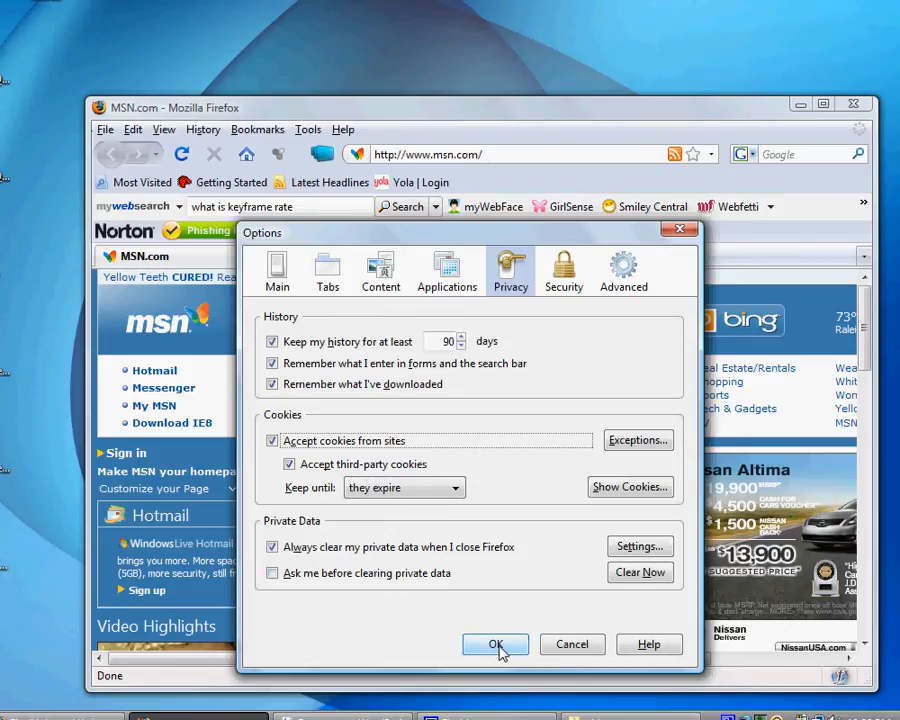
# Confirm the cookie settings with OK, then follow MSN's 'Download IE8' link.
pyautogui.click(496, 644)
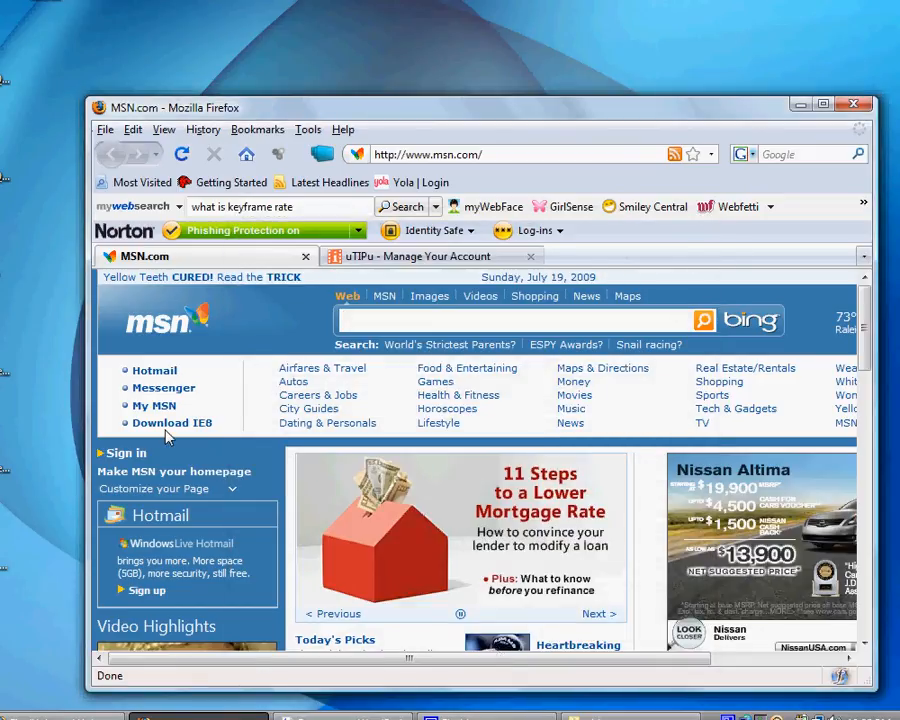
pyautogui.moveTo(172, 424)
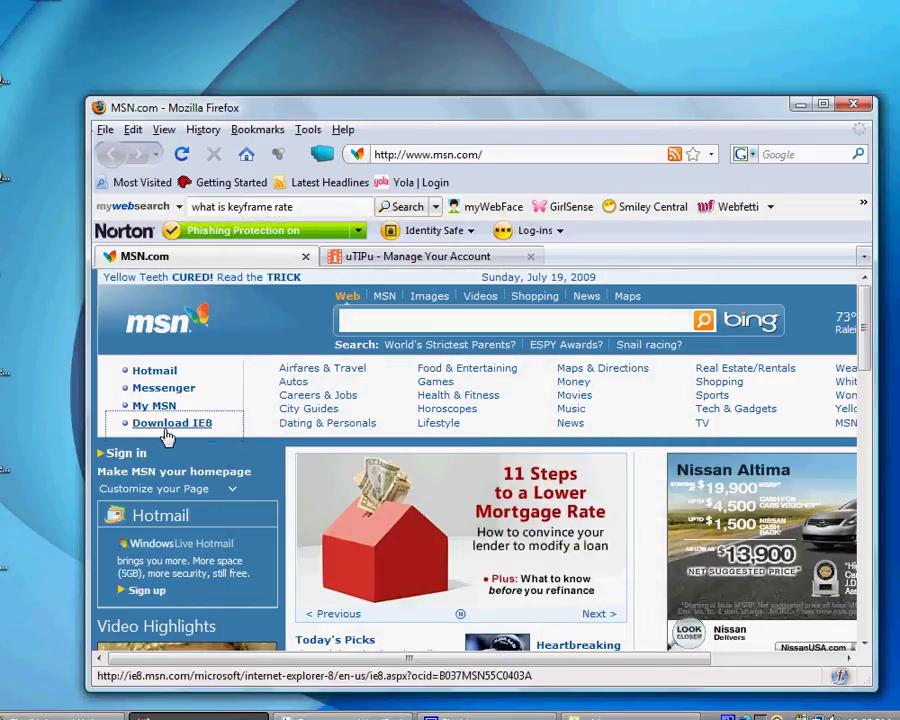
pyautogui.click(172, 424)
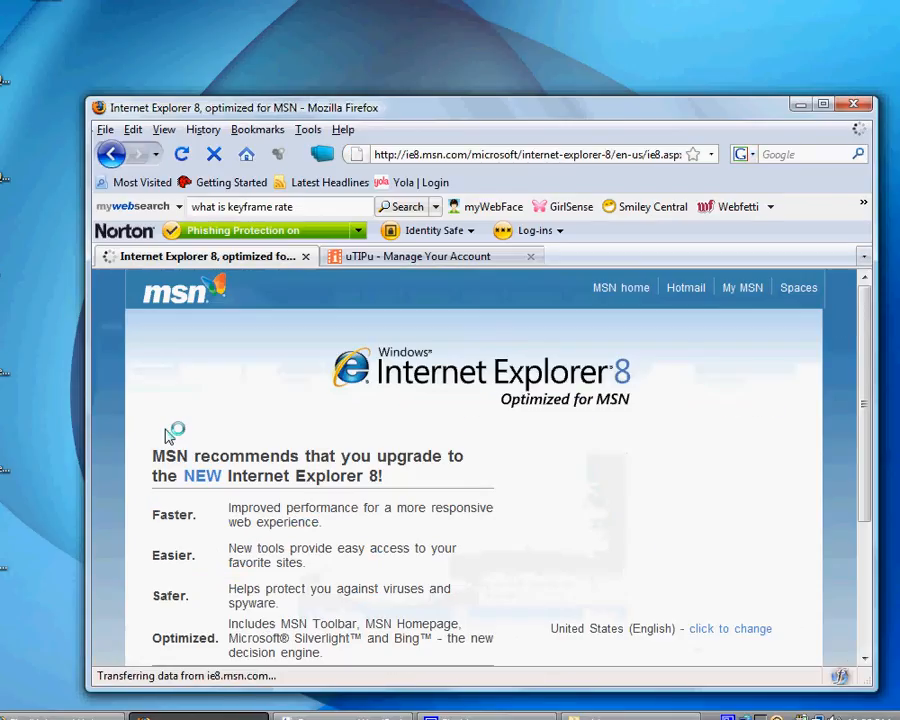